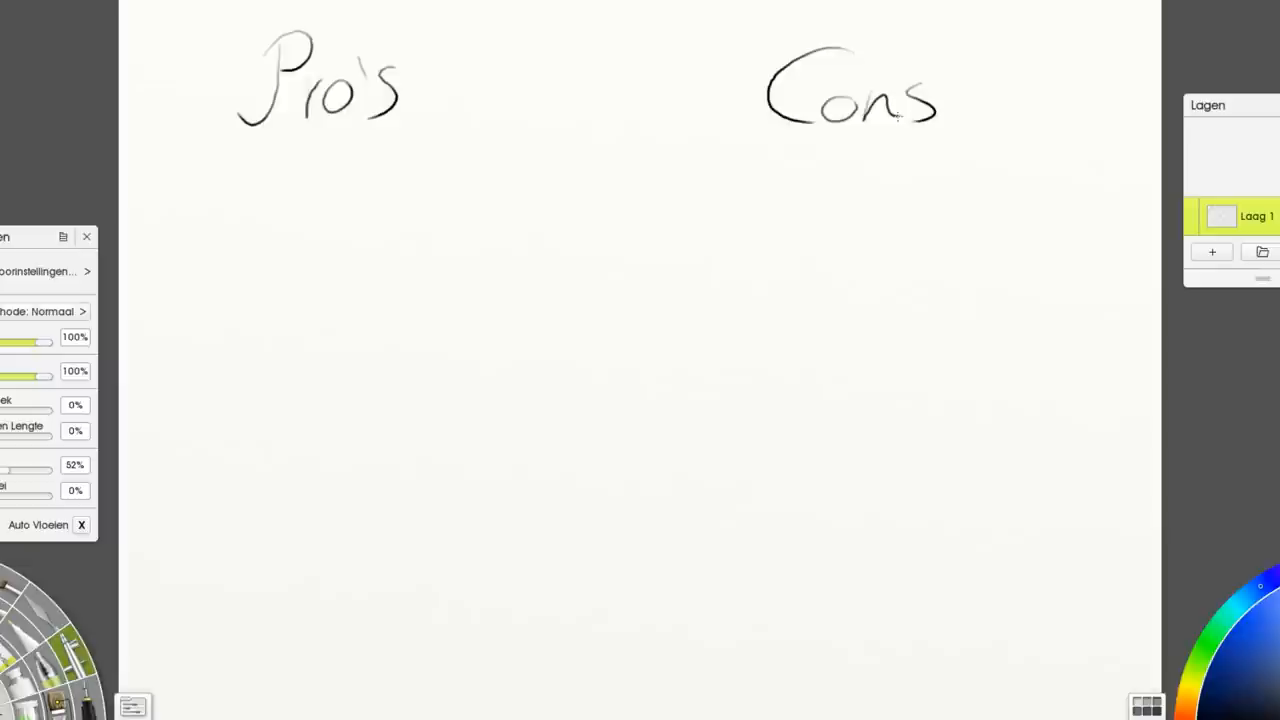
# Add an apostrophe to make 'Con's', then handwrite '- Screensize' and start '- Works' under Pro's
pyautogui.moveTo(905, 75); pyautogui.dragTo(915, 115)
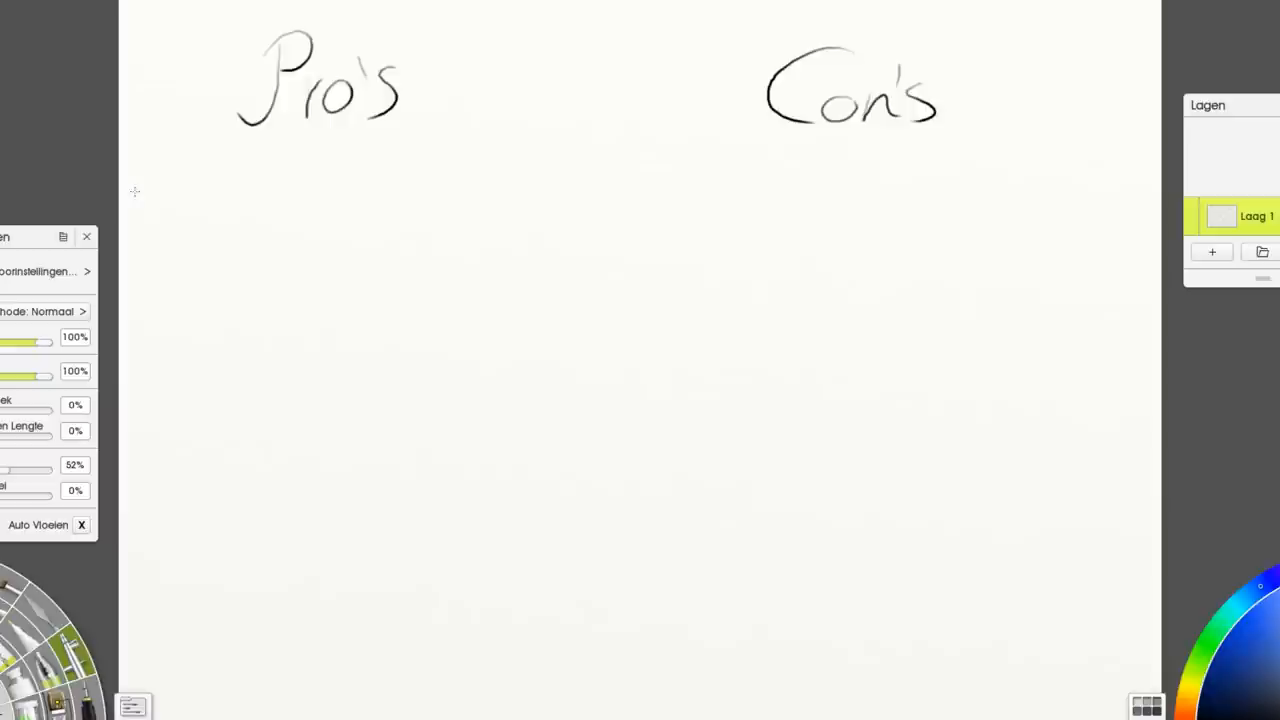
pyautogui.moveTo(150, 190); pyautogui.dragTo(330, 190)
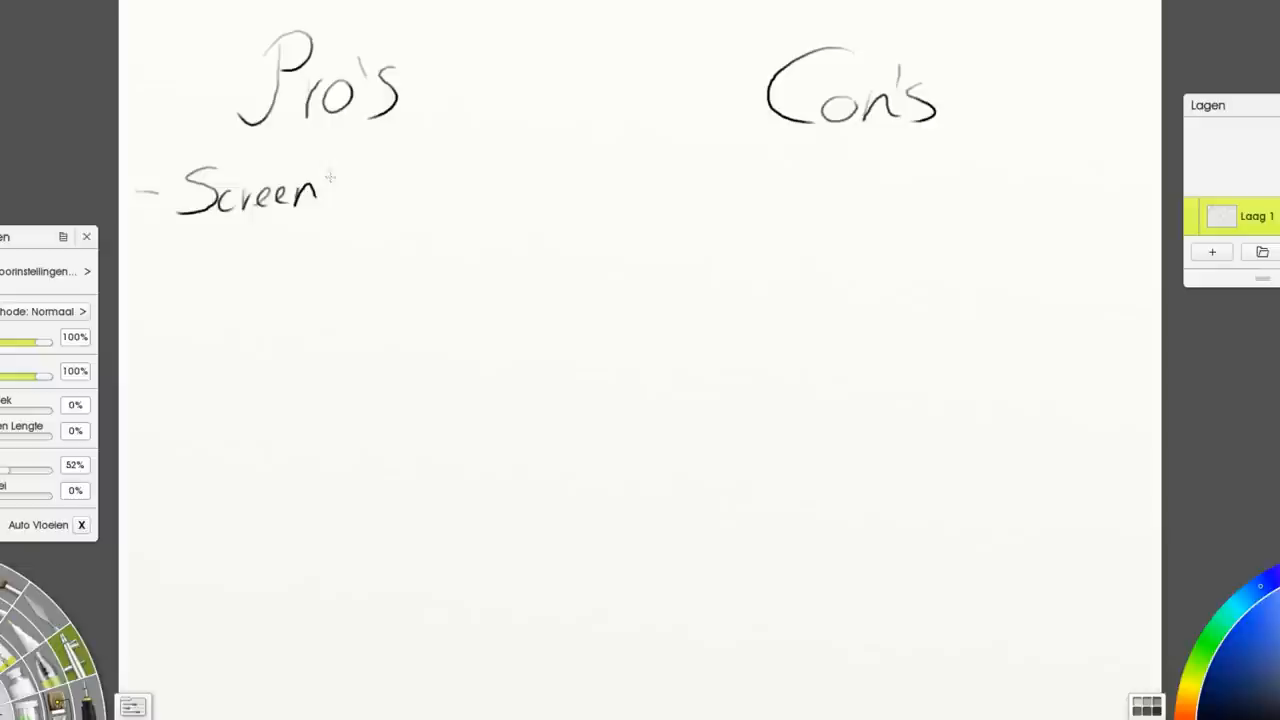
pyautogui.moveTo(330, 180); pyautogui.dragTo(410, 200)
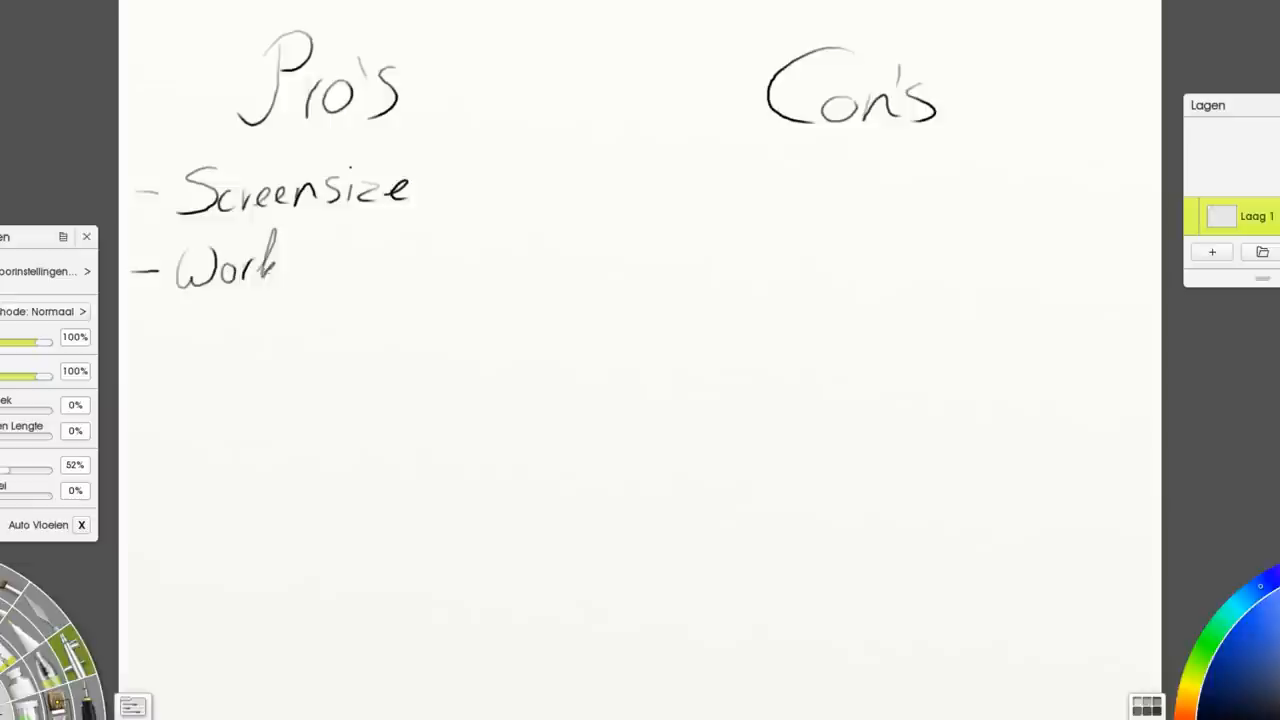
# Handwrite 'Works smoothly' as the second pro and '- Pressure Sens.' as the third
pyautogui.moveTo(280, 265); pyautogui.dragTo(460, 265)
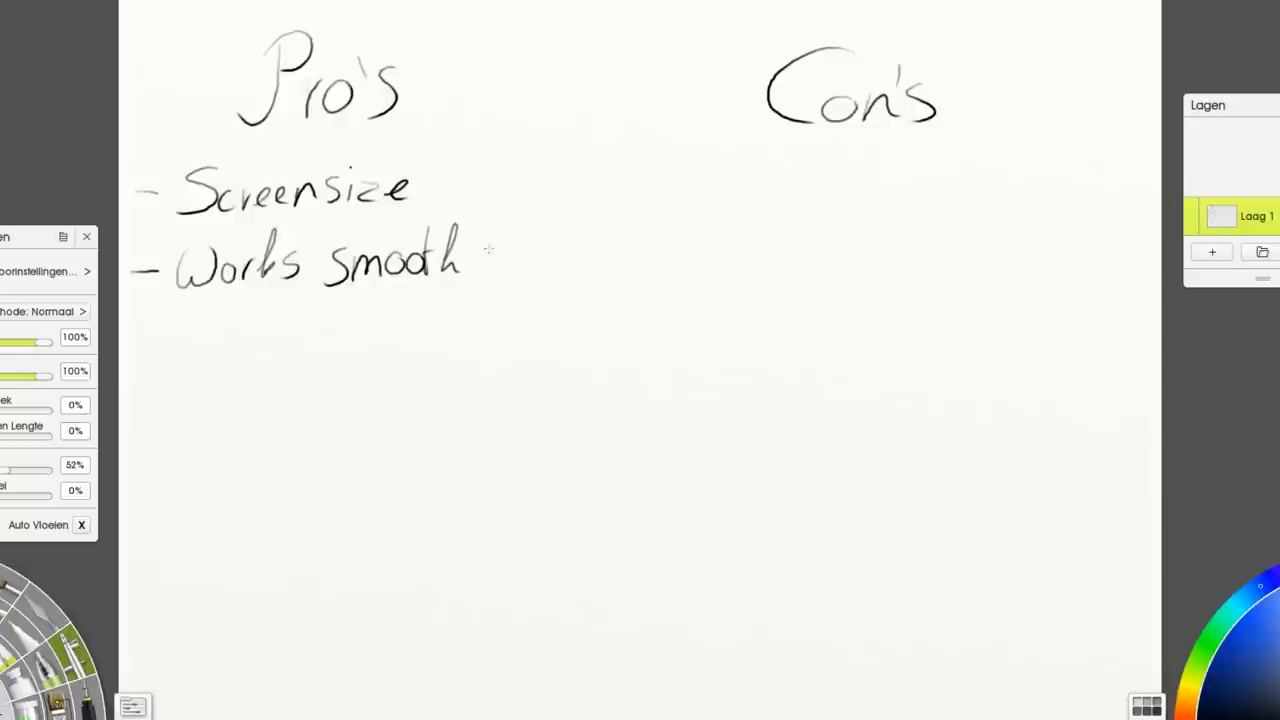
pyautogui.moveTo(460, 250); pyautogui.dragTo(505, 290)
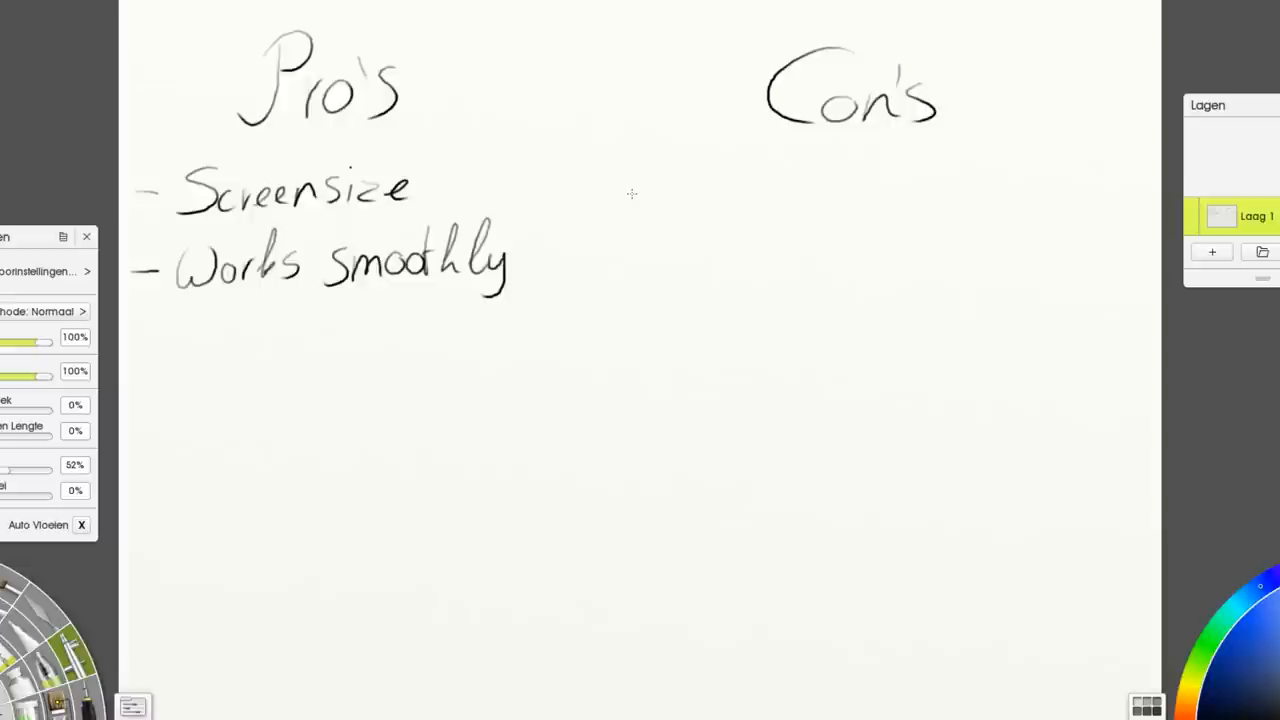
pyautogui.moveTo(130, 348); pyautogui.dragTo(155, 345)
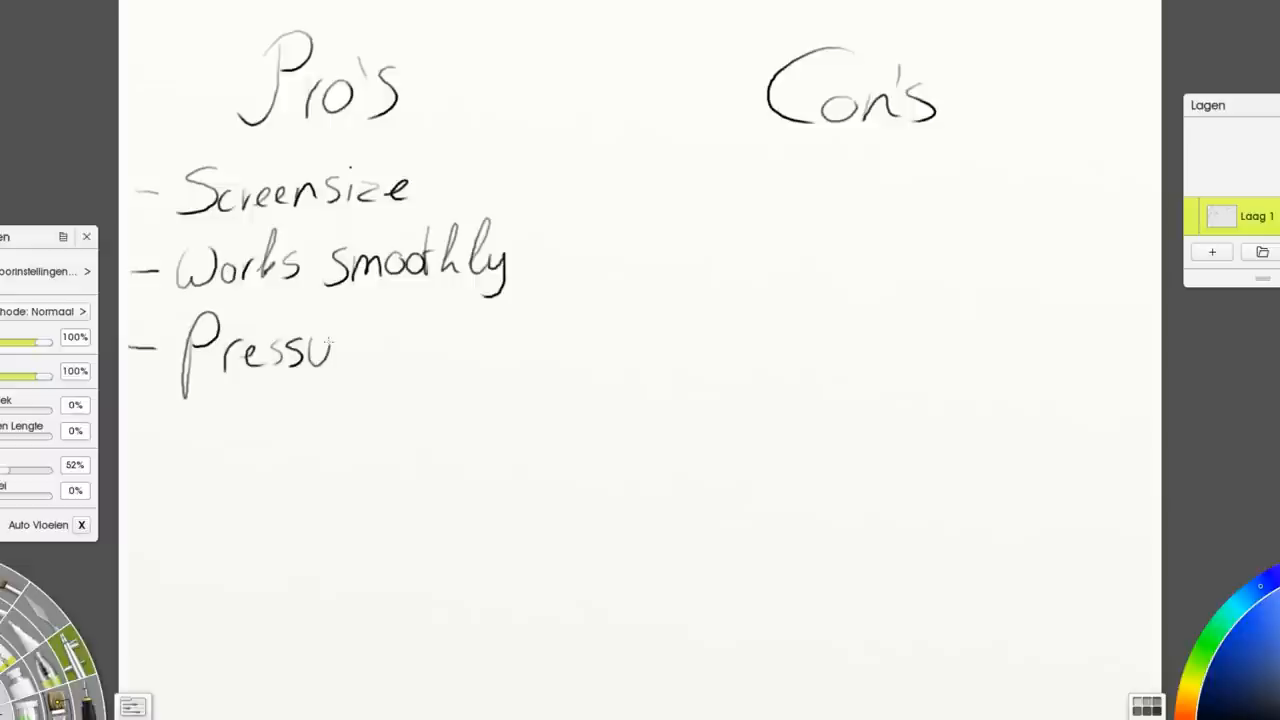
pyautogui.moveTo(335, 345); pyautogui.dragTo(545, 355)
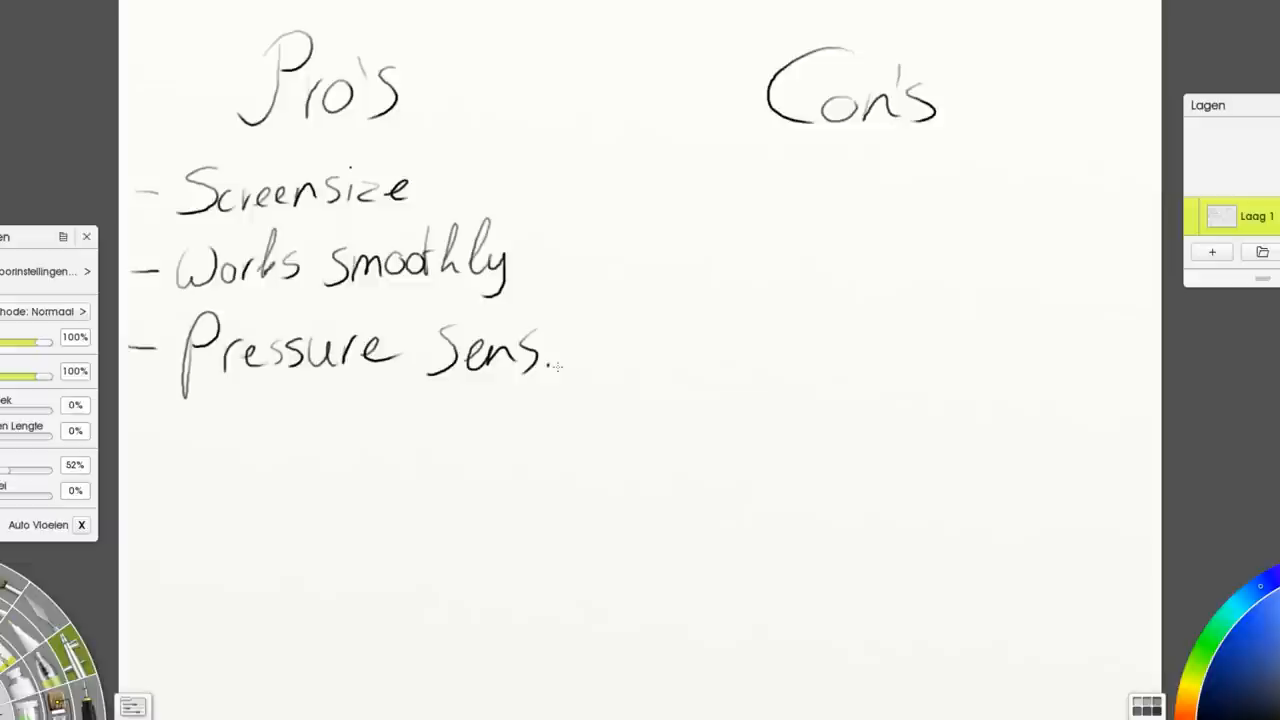
# Handwrite '- Colors + brightness adjustable' as the fourth pro and begin '- heavy' under Con's
pyautogui.moveTo(130, 482); pyautogui.dragTo(155, 482)
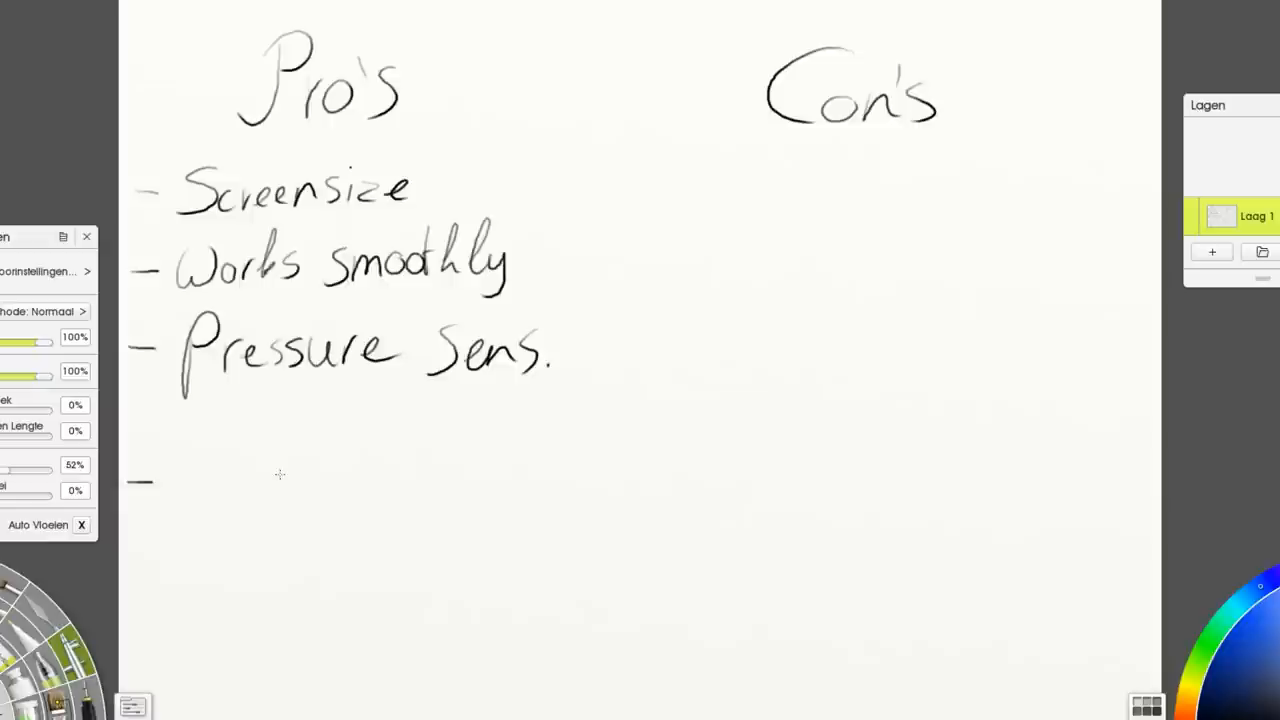
pyautogui.moveTo(219, 458)
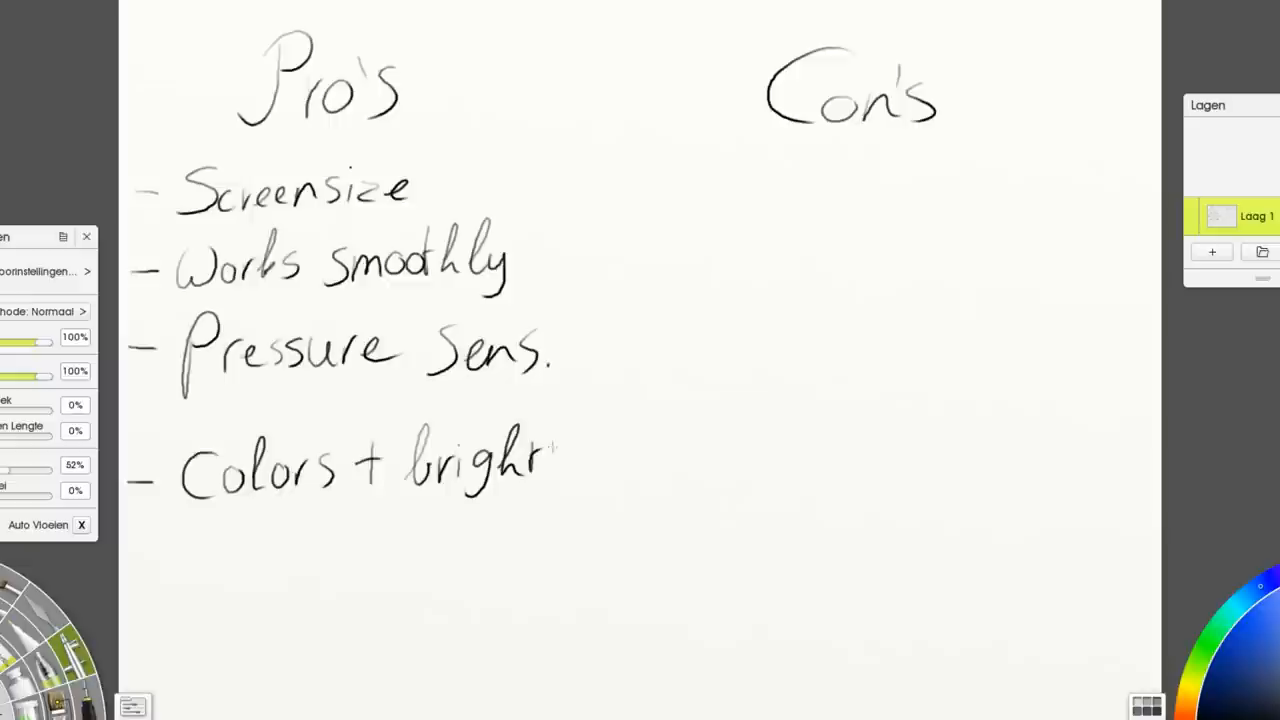
pyautogui.moveTo(545, 460); pyautogui.dragTo(430, 535)
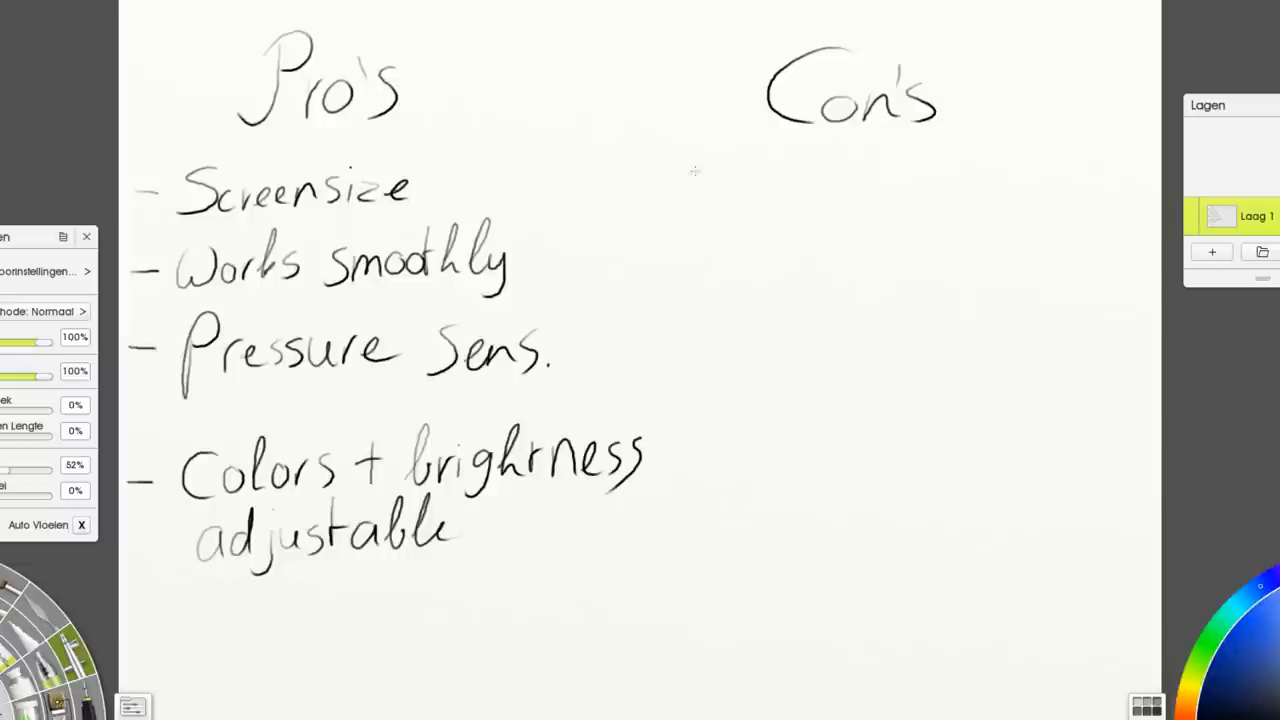
pyautogui.moveTo(690, 180); pyautogui.dragTo(745, 180)
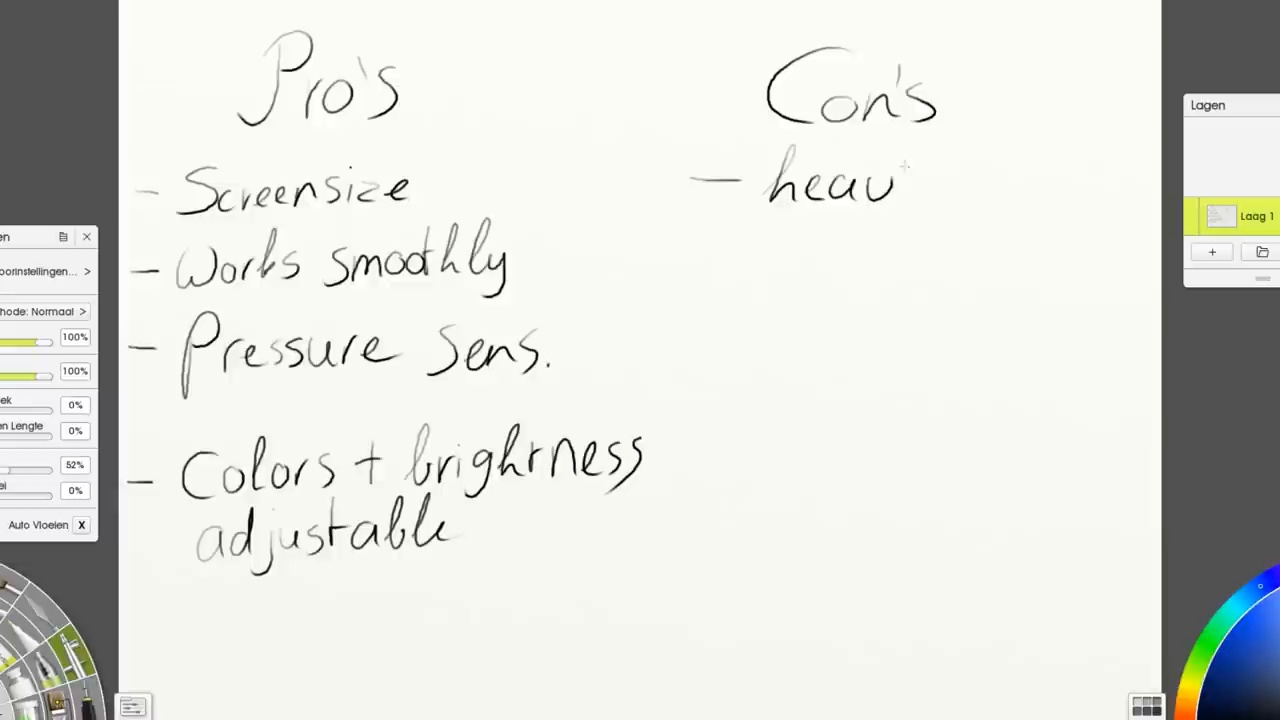
# Finish the con 'heavy', then handwrite '- Price' as the fifth pro and underline it
pyautogui.moveTo(890, 175); pyautogui.dragTo(905, 230)
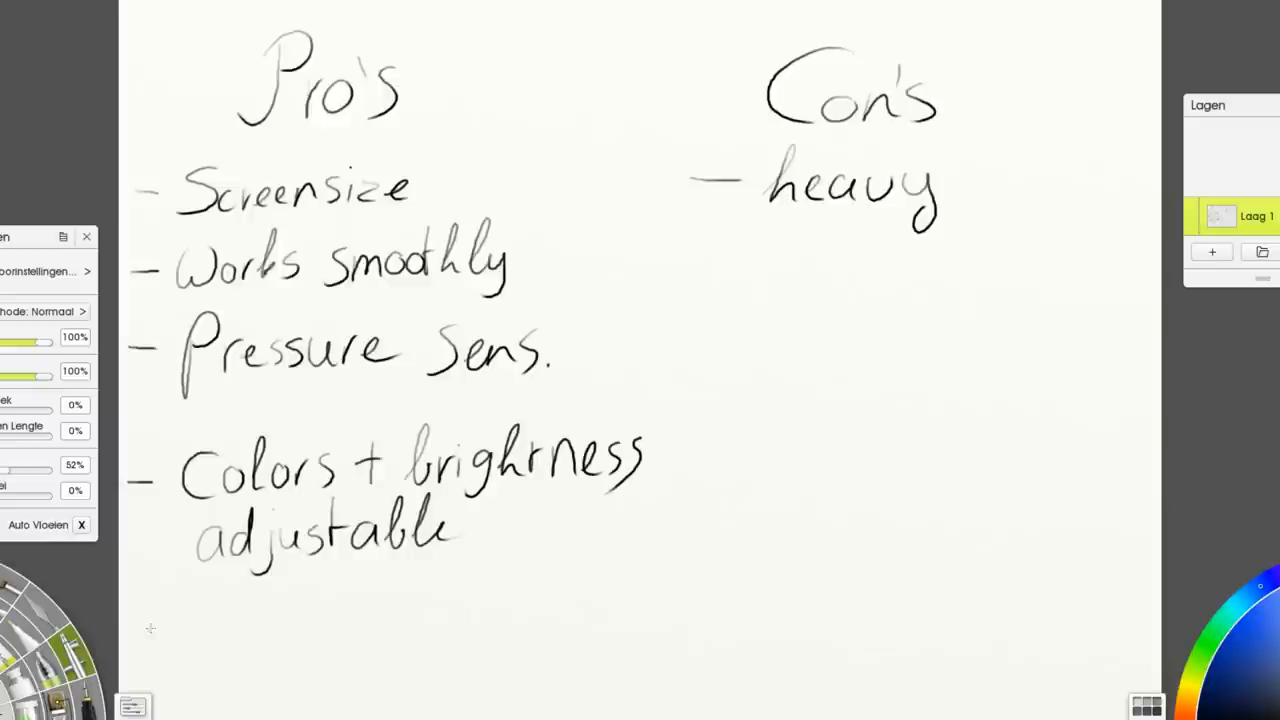
pyautogui.moveTo(150, 630); pyautogui.dragTo(330, 640)
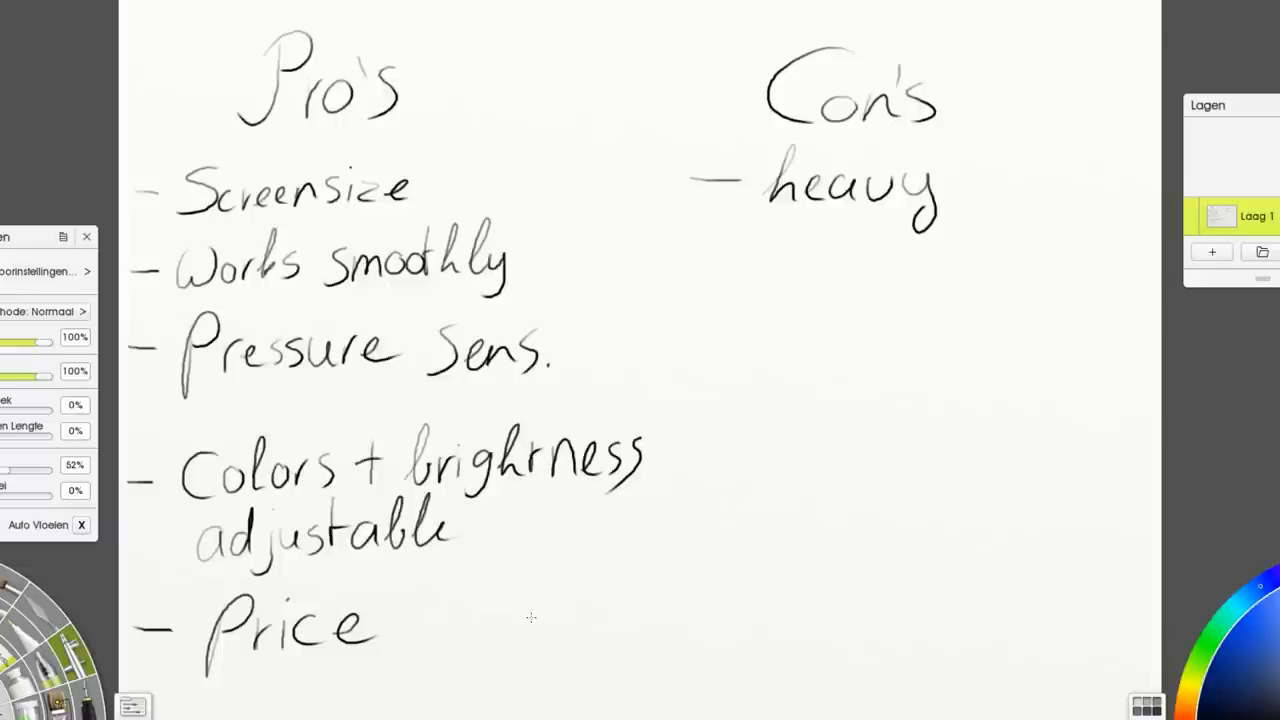
pyautogui.moveTo(240, 680); pyautogui.dragTo(400, 665)
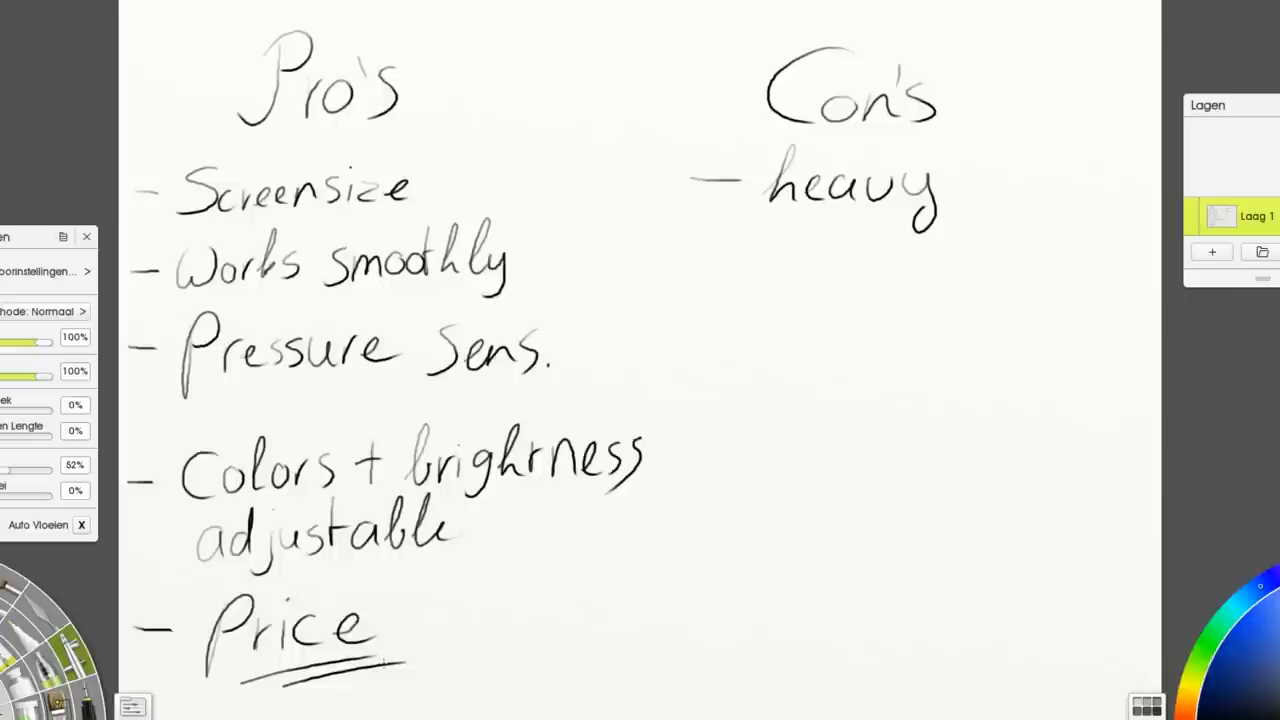
# Handwrite '- Glare' as the second con and begin '- Placing cable entry' below it
pyautogui.moveTo(695, 272); pyautogui.dragTo(735, 270)
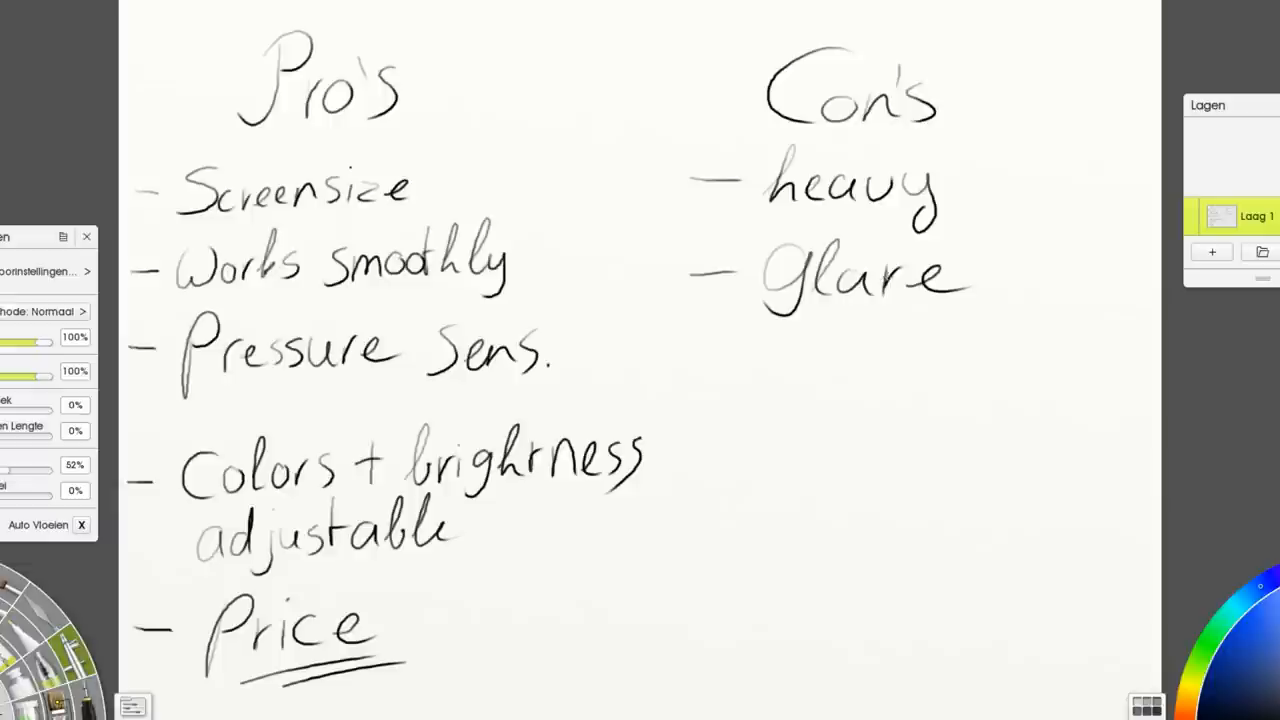
pyautogui.moveTo(685, 370); pyautogui.dragTo(740, 370)
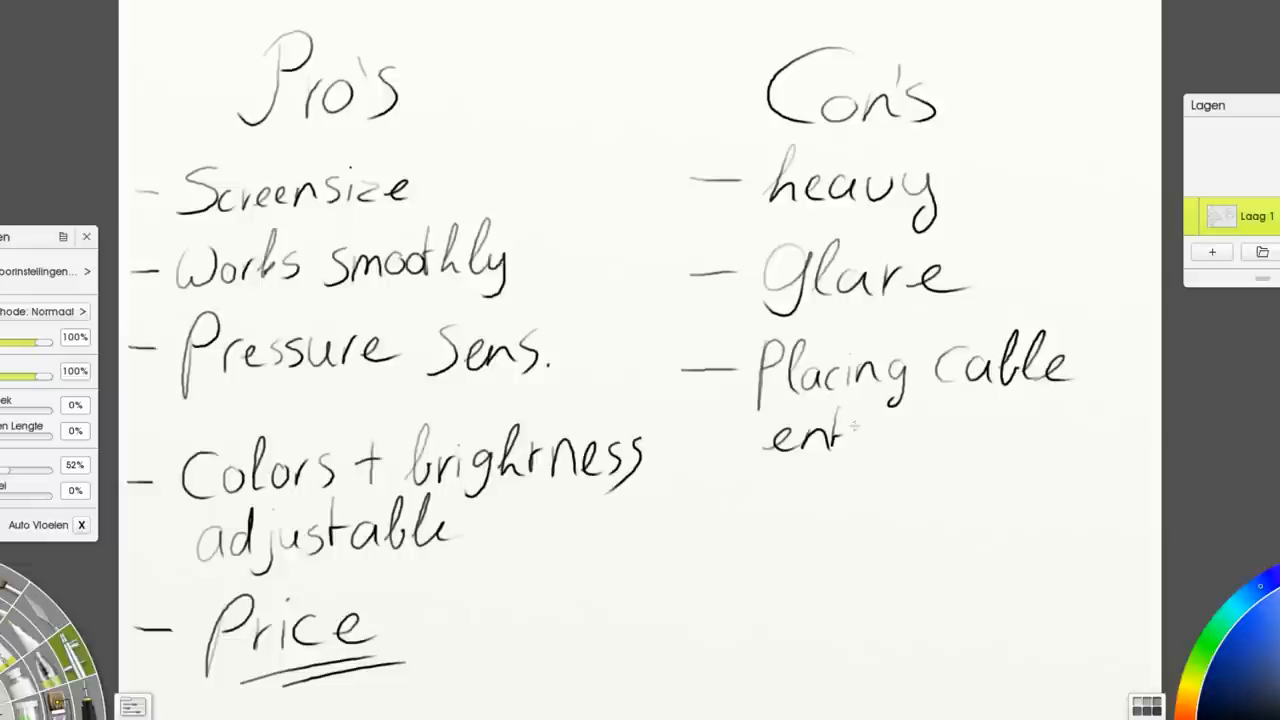
pyautogui.click(862, 435)
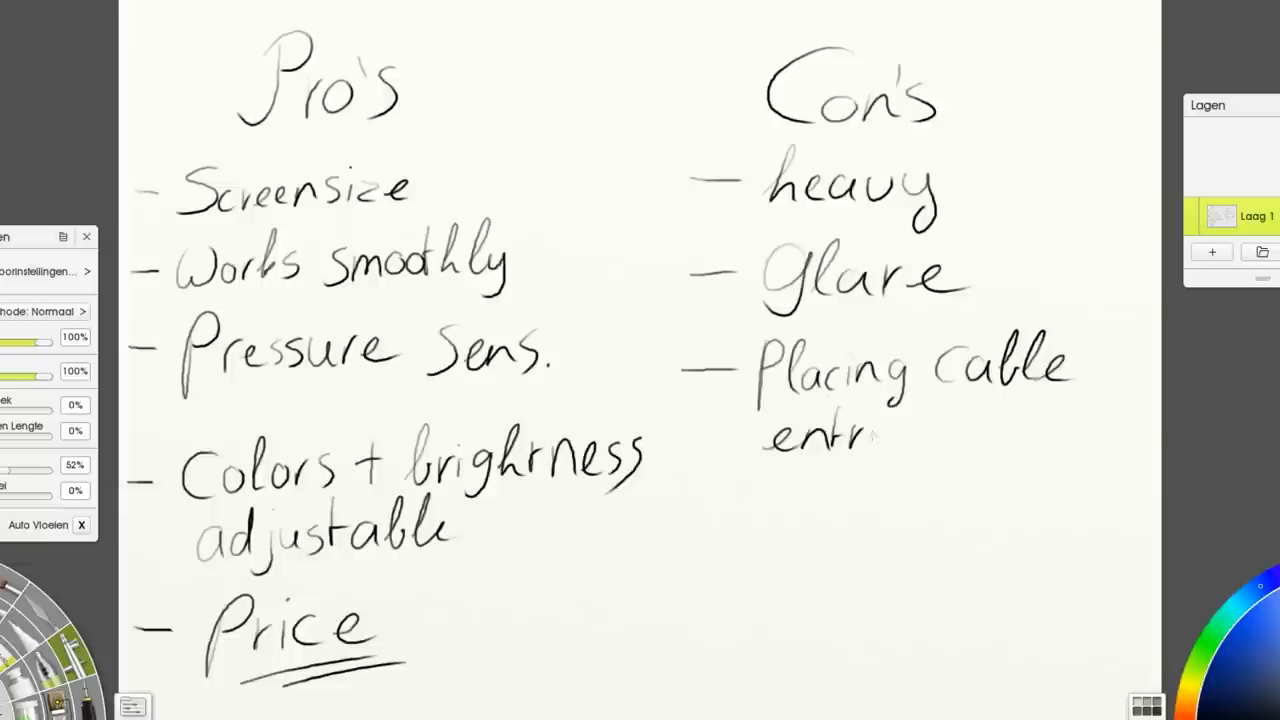